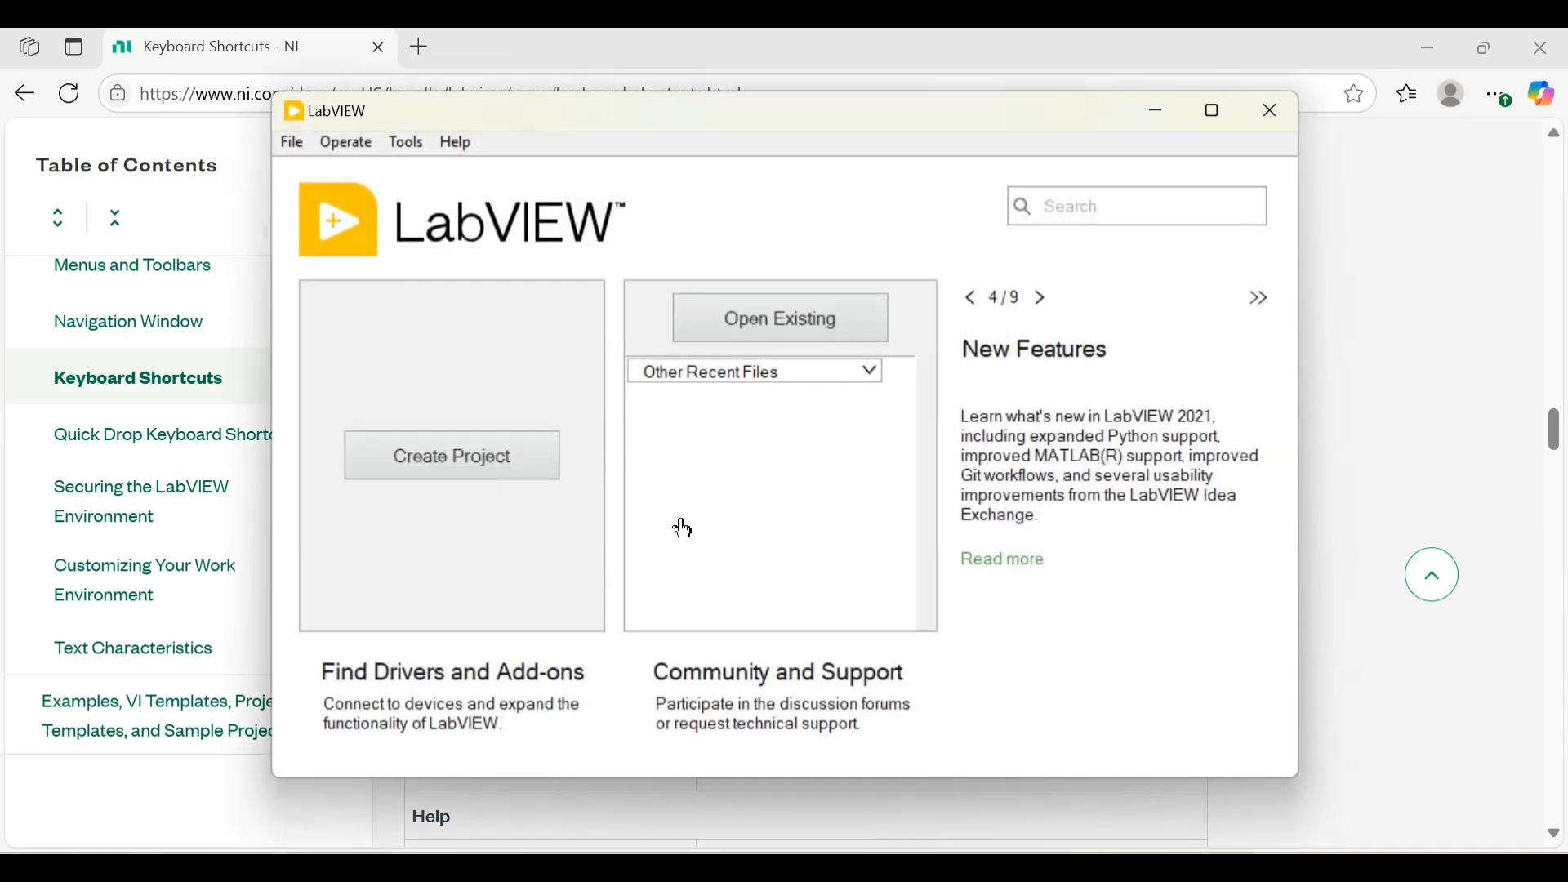
mouse_move(822, 125)
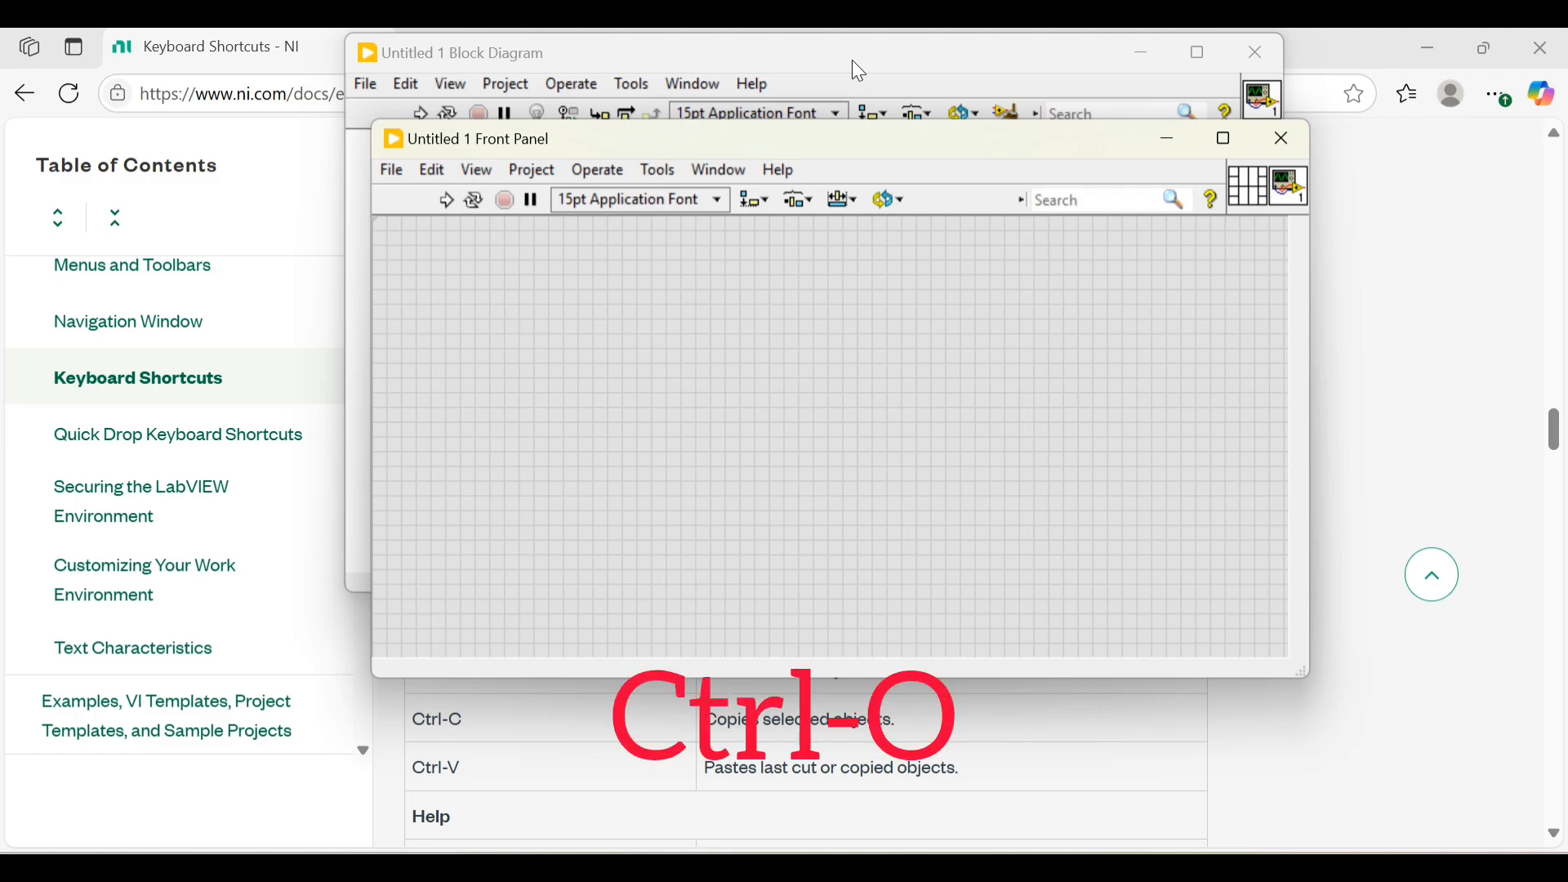
- Open the 161_Text File and Format into File example VIs together, then bring Untitled 1 forward
key(ctrl+o)
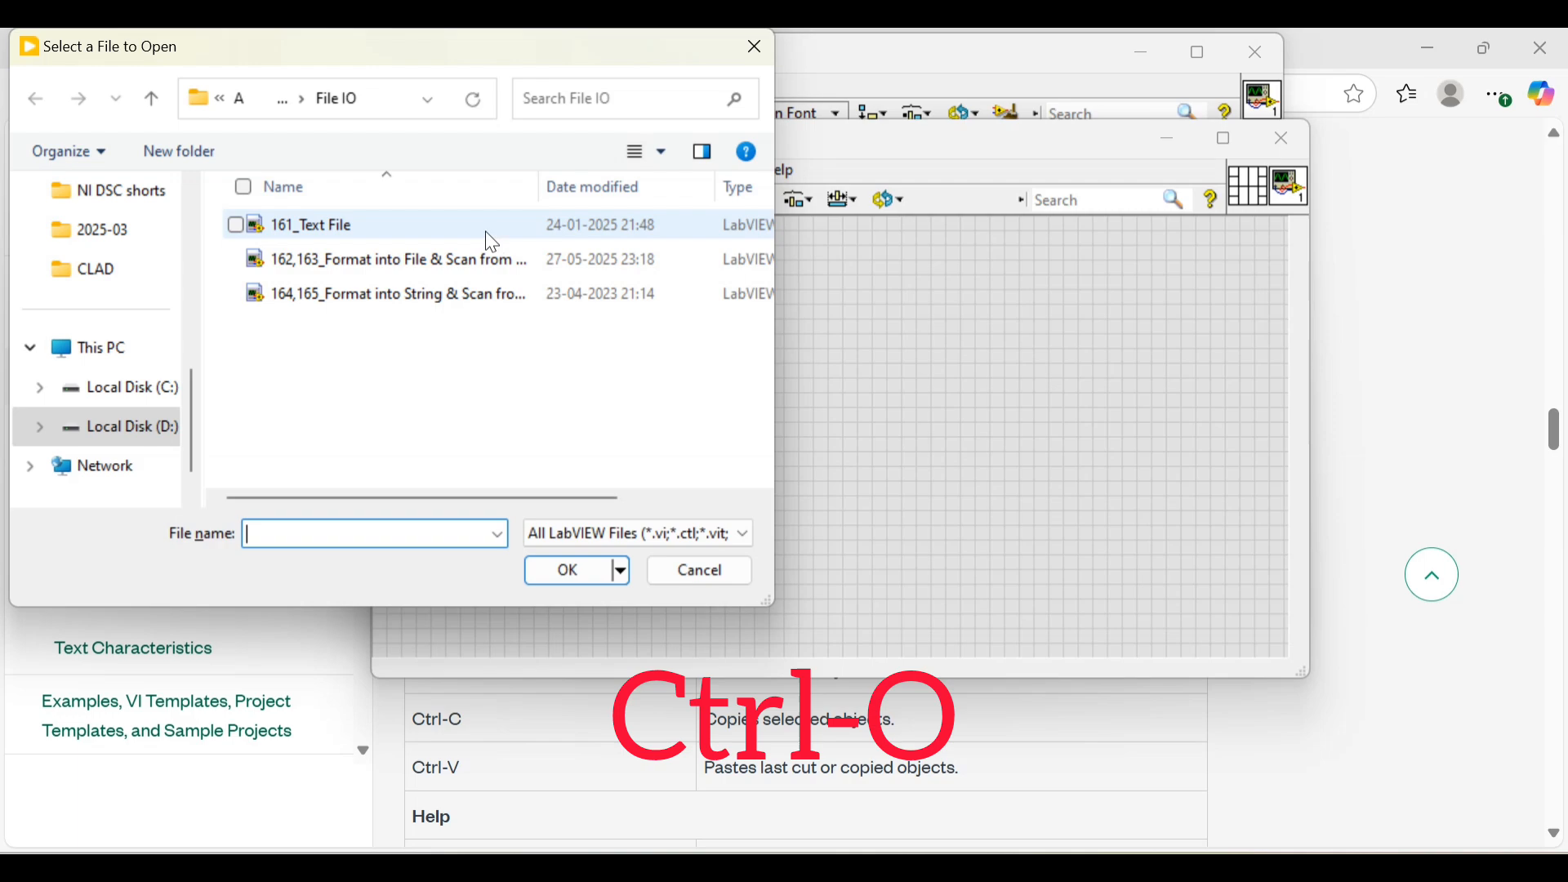
click(310, 225)
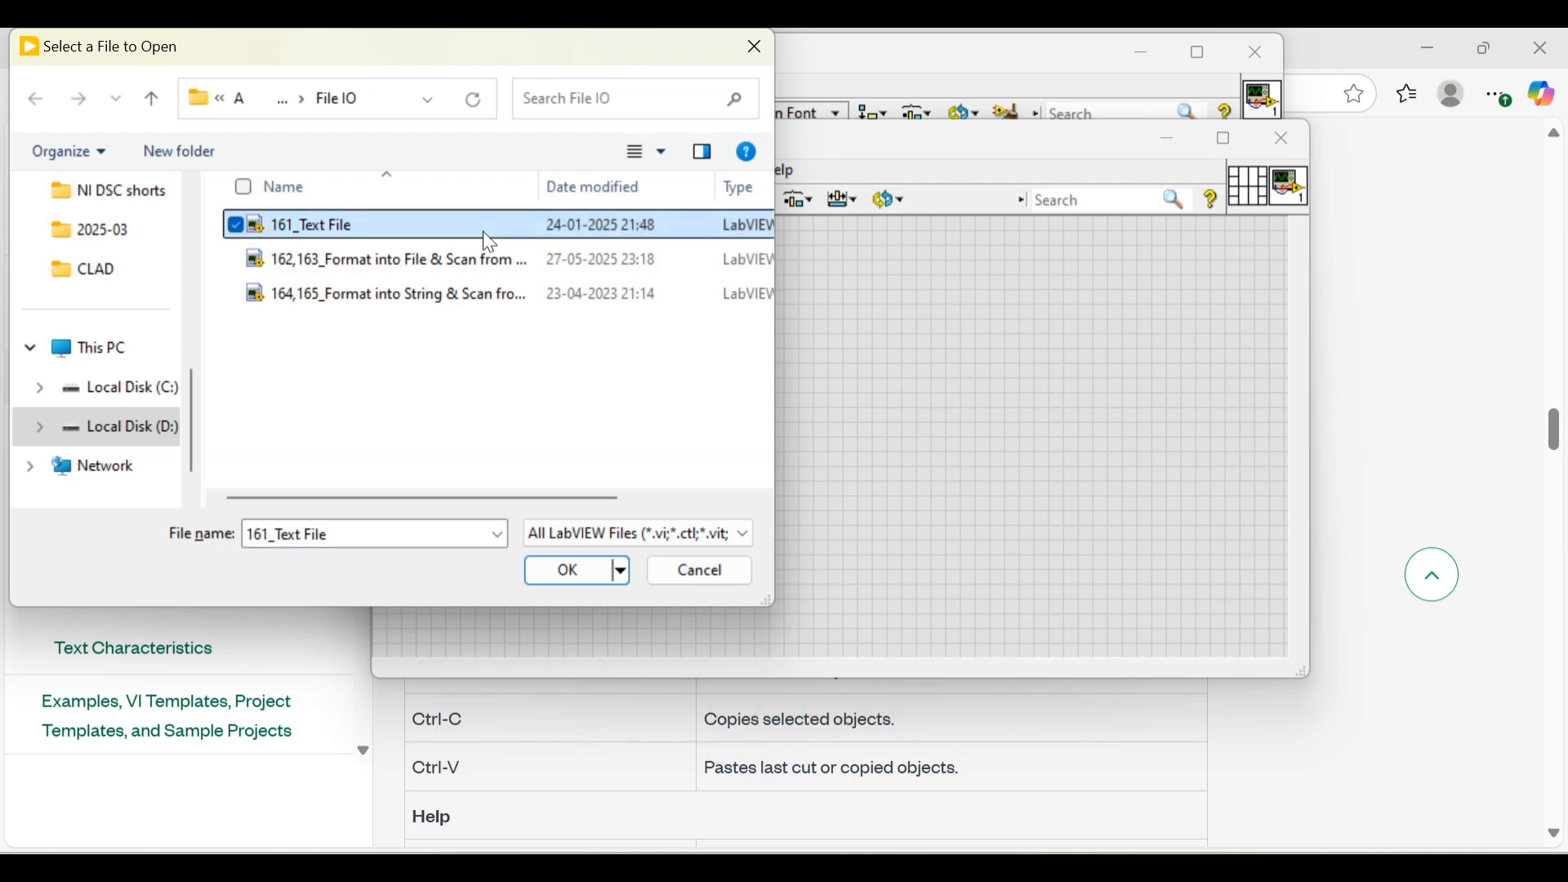
click(389, 259)
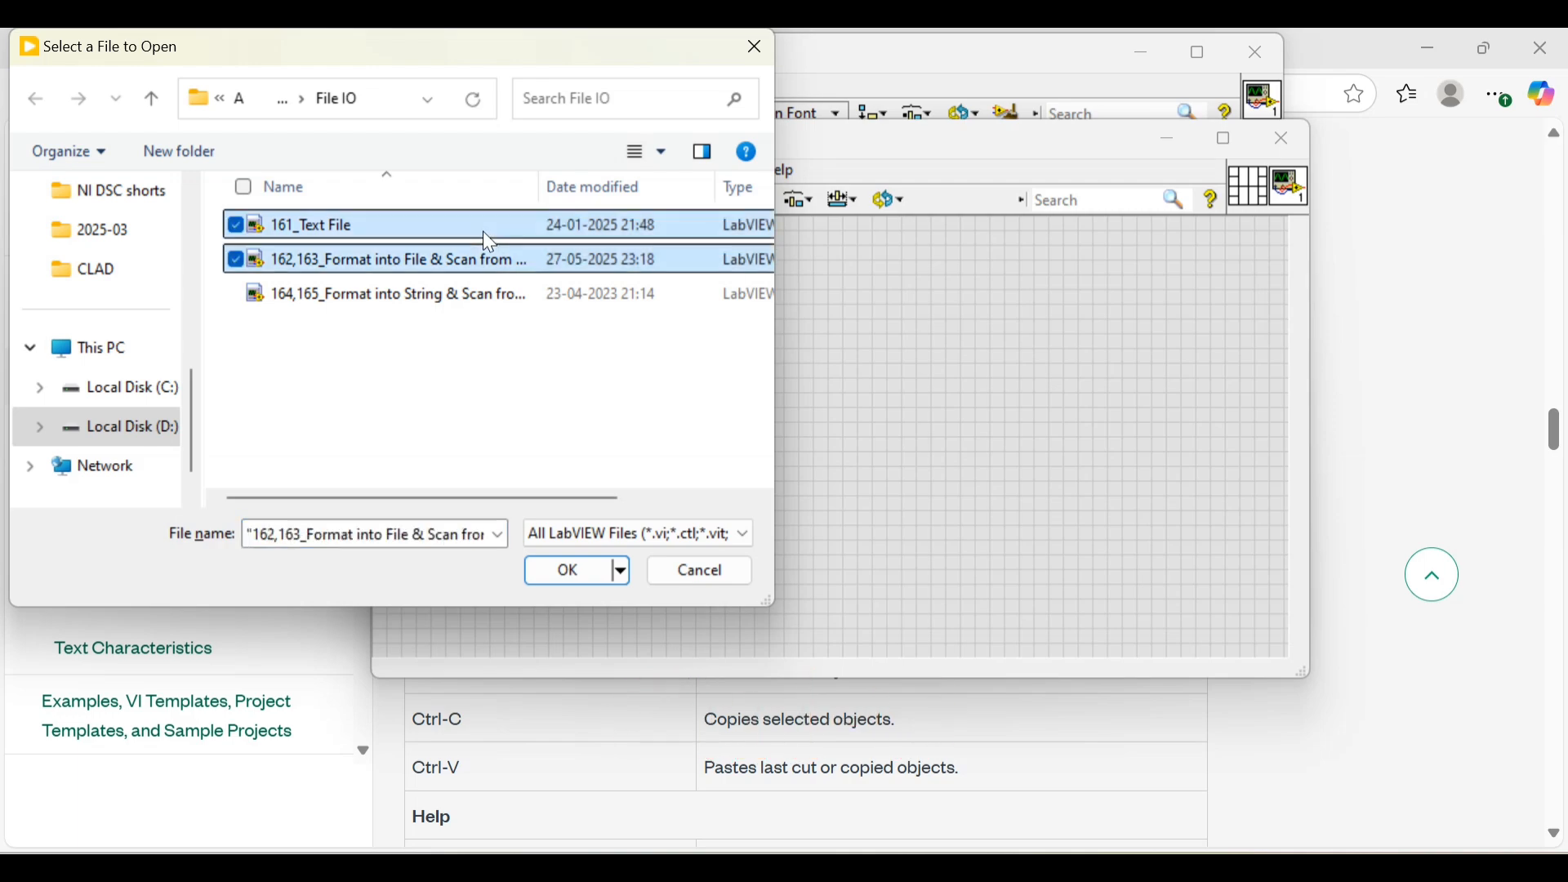
click(567, 570)
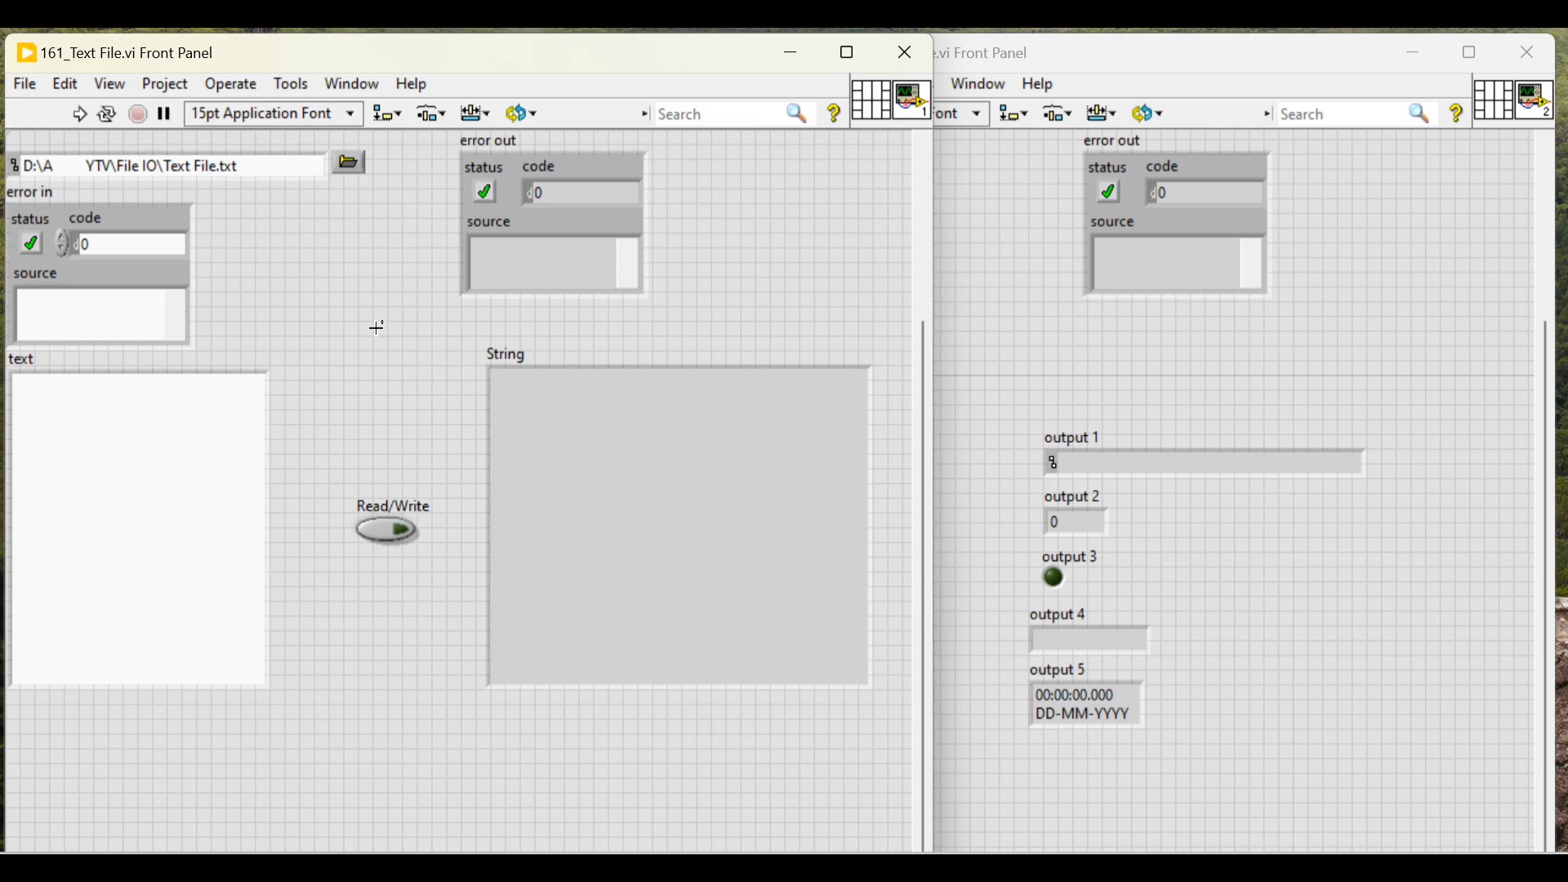
click(678, 533)
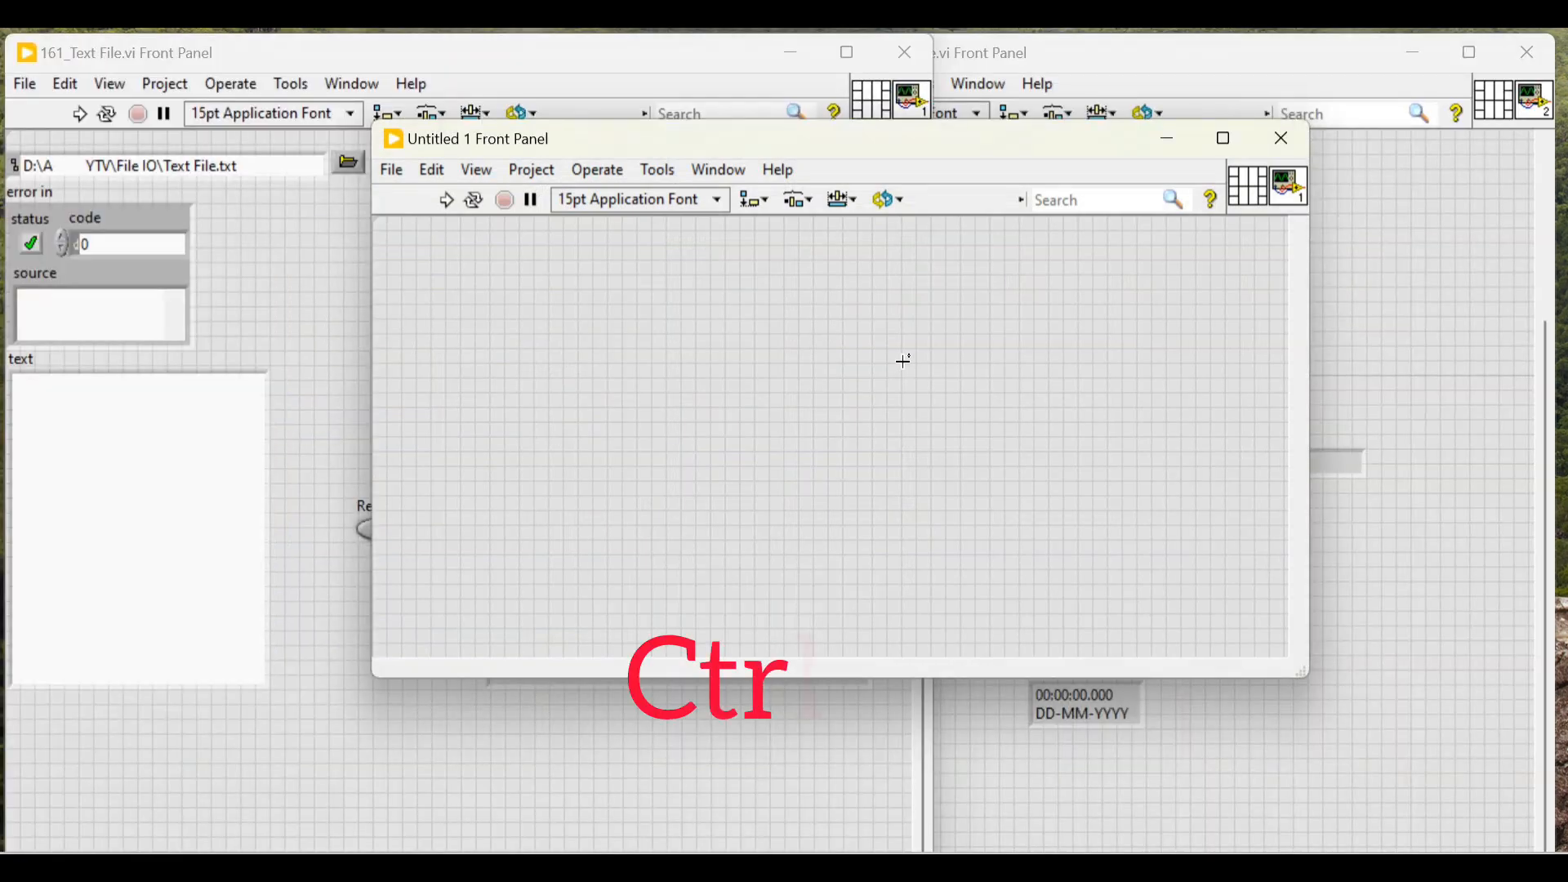
- Save the blank Untitled 1 VI in the File IO folder under its default name
key(Ctrl+s)
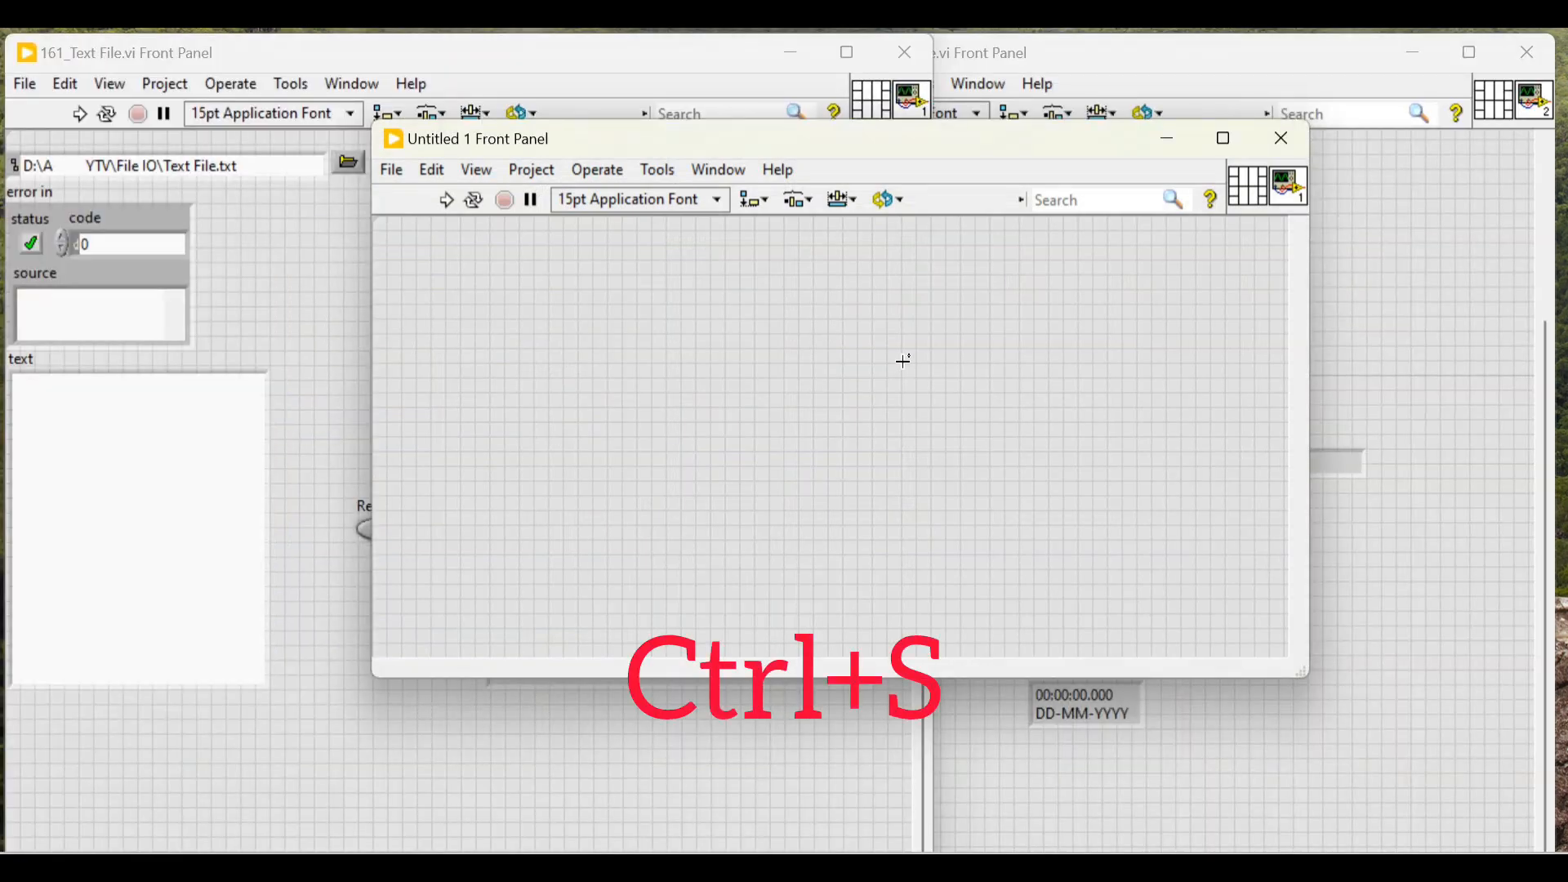
key(ctrl+s)
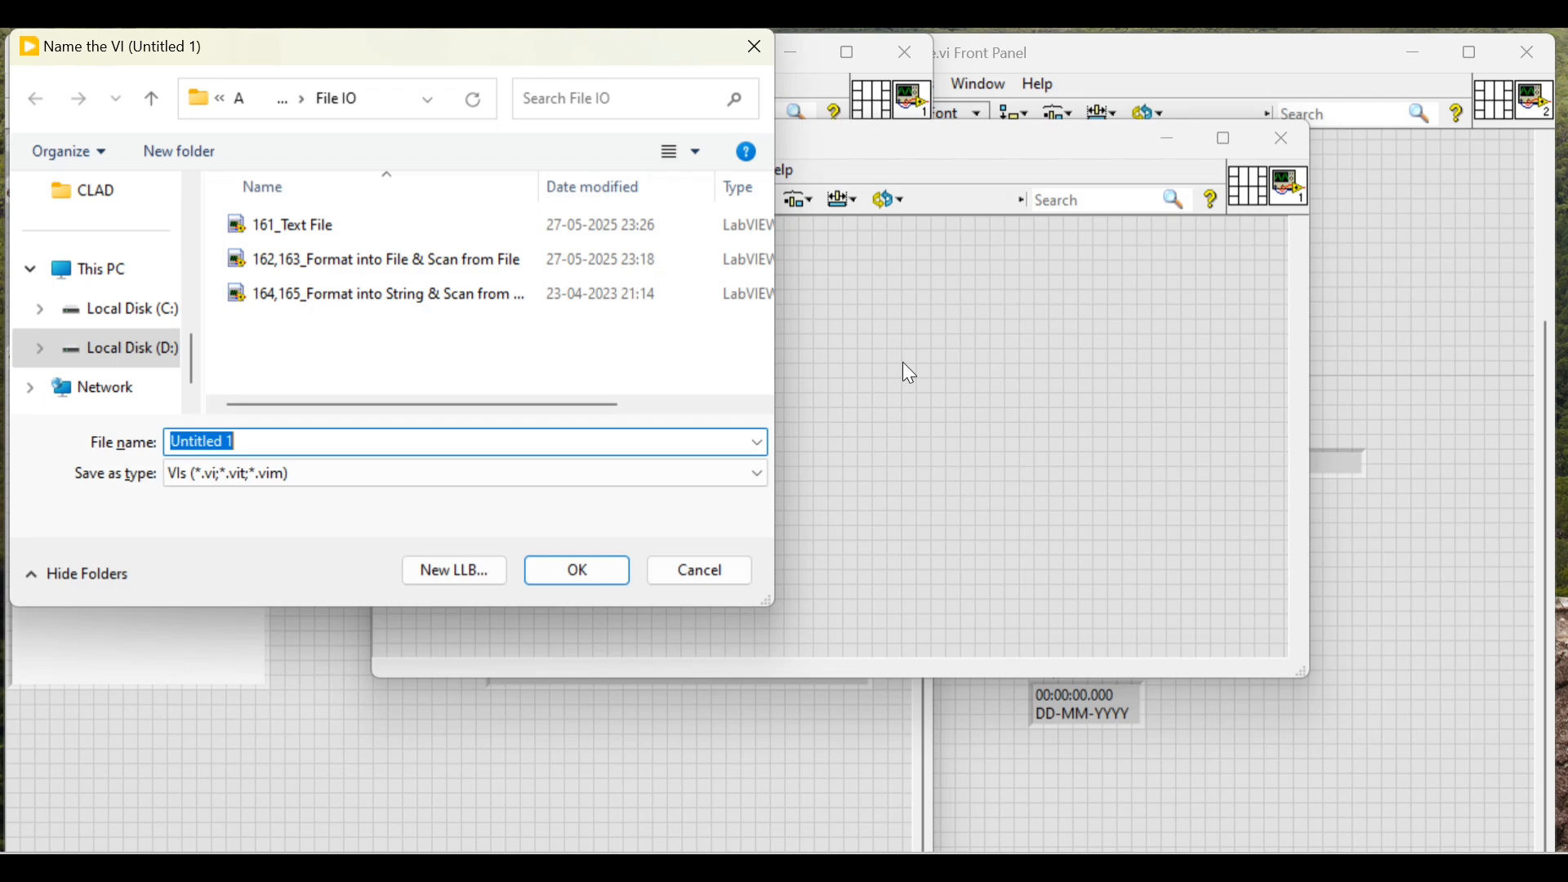
click(576, 570)
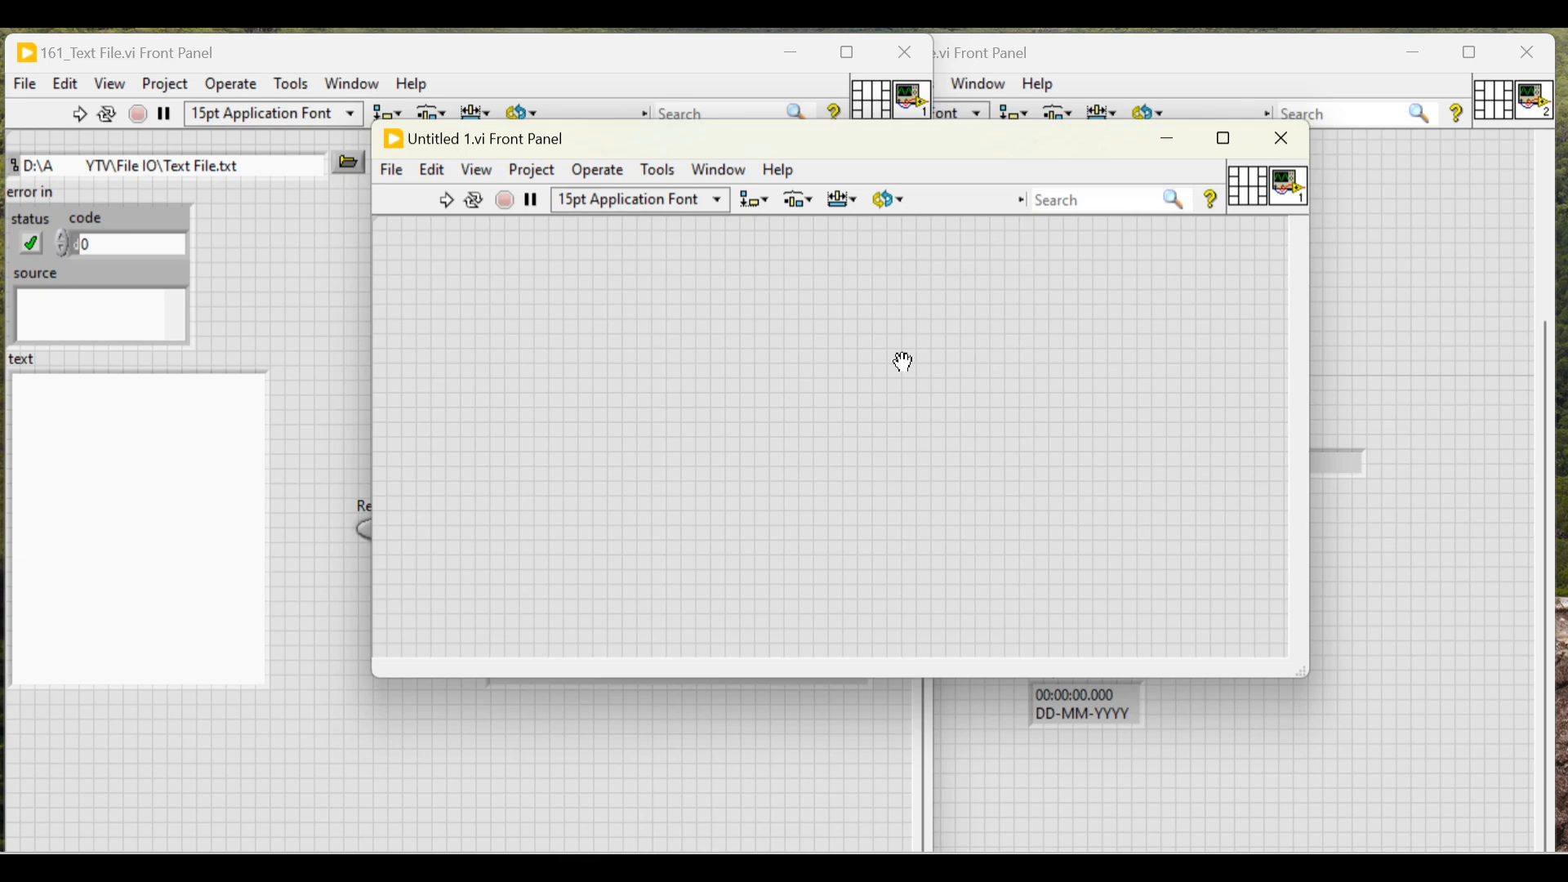
mouse_move(975, 372)
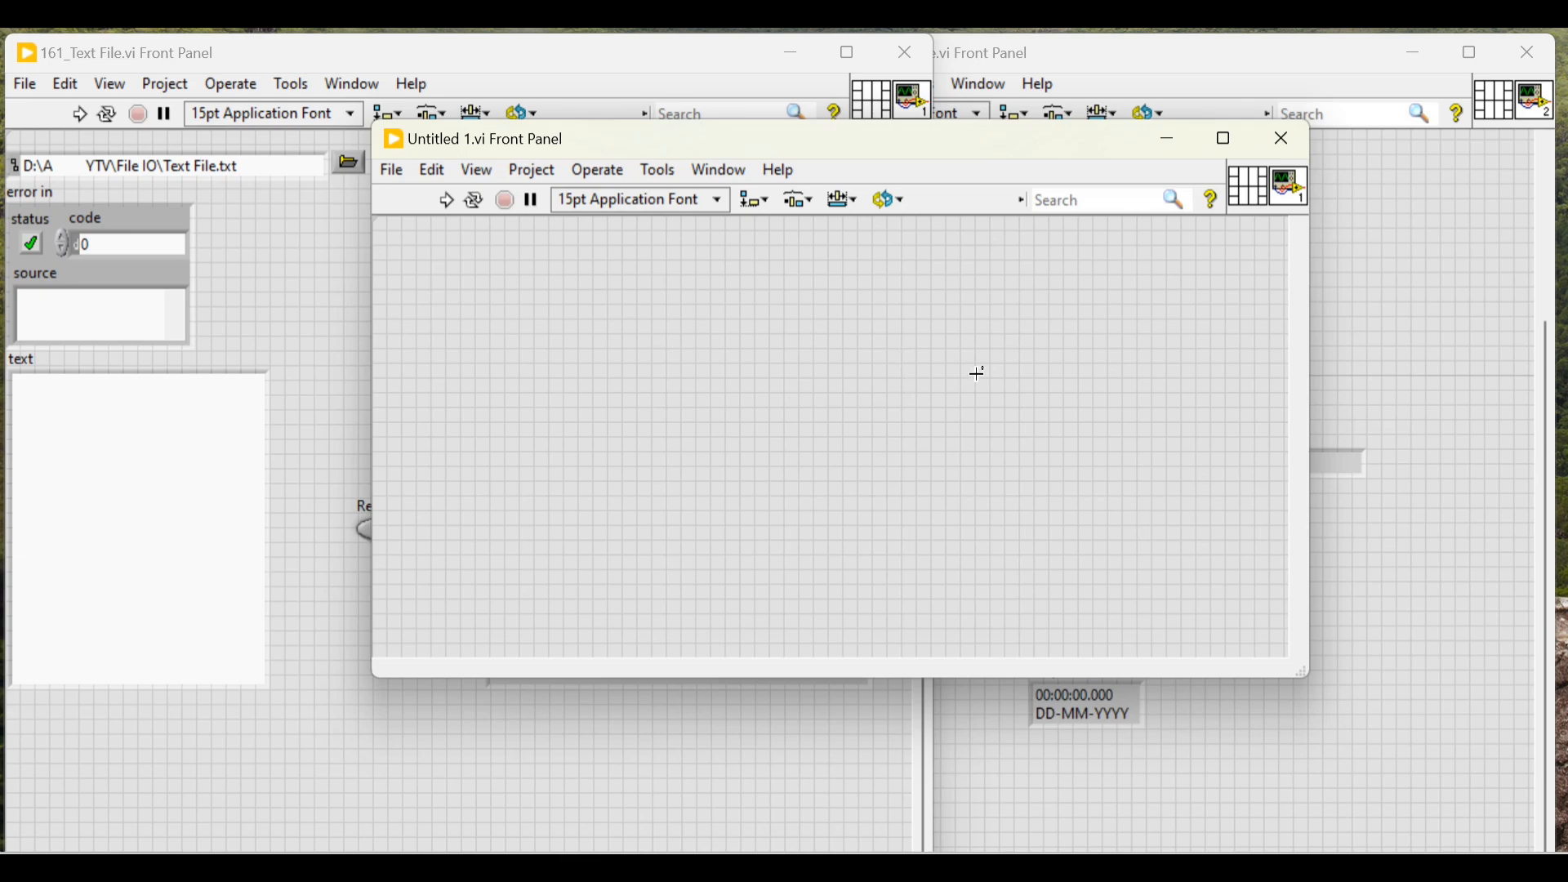
mouse_move(981, 386)
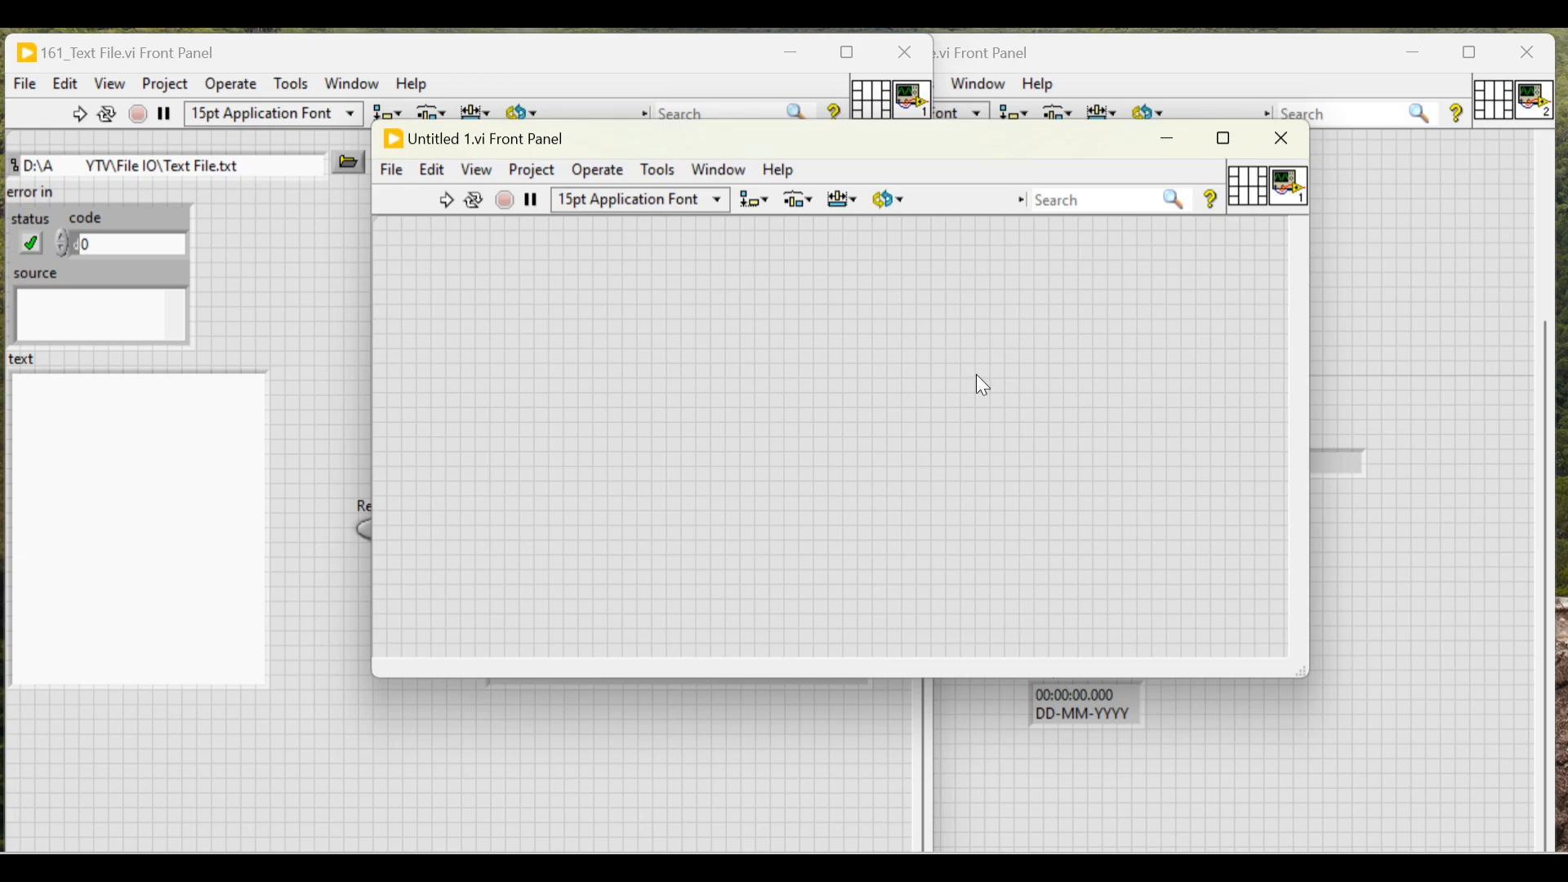
- Create blank VIs Untitled 2 and 3, then save all open VIs at once
key(Ctrl+Shift+S)
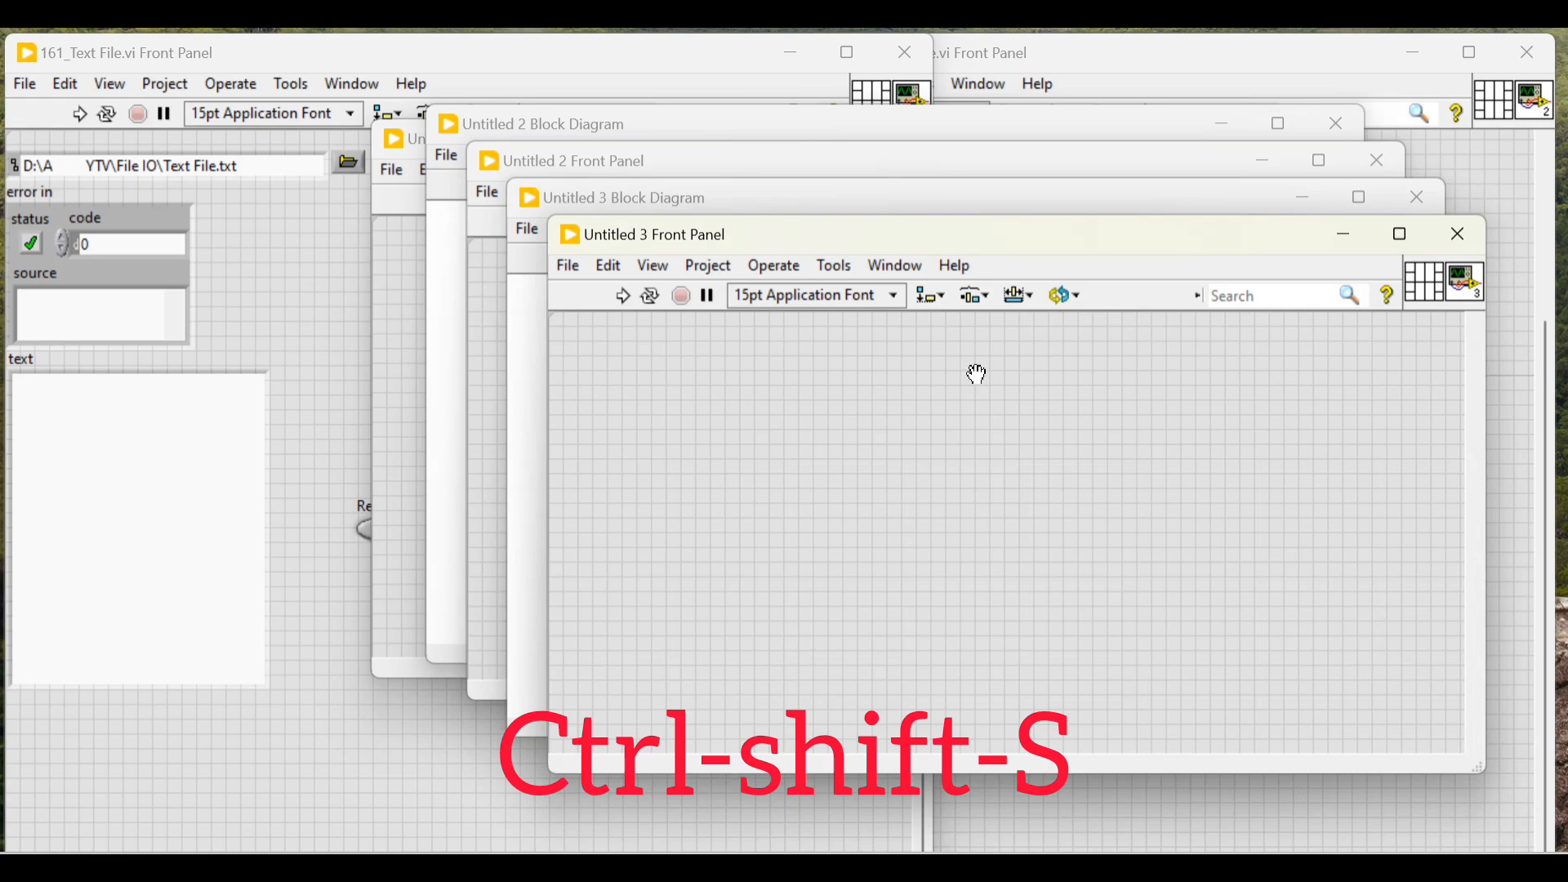
key(ctrl+shift+s)
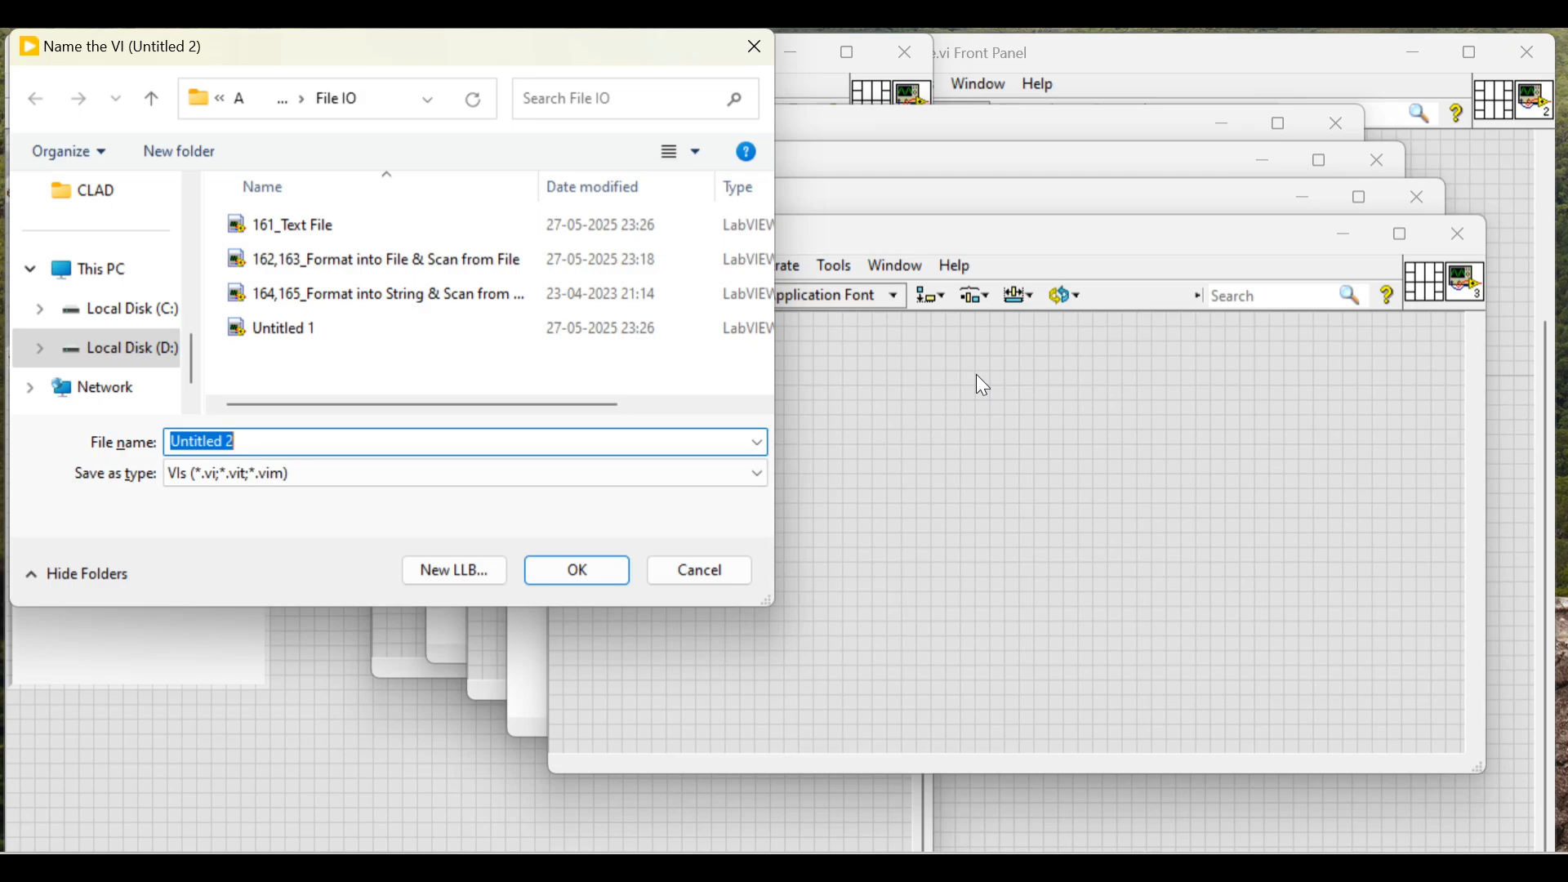
click(577, 570)
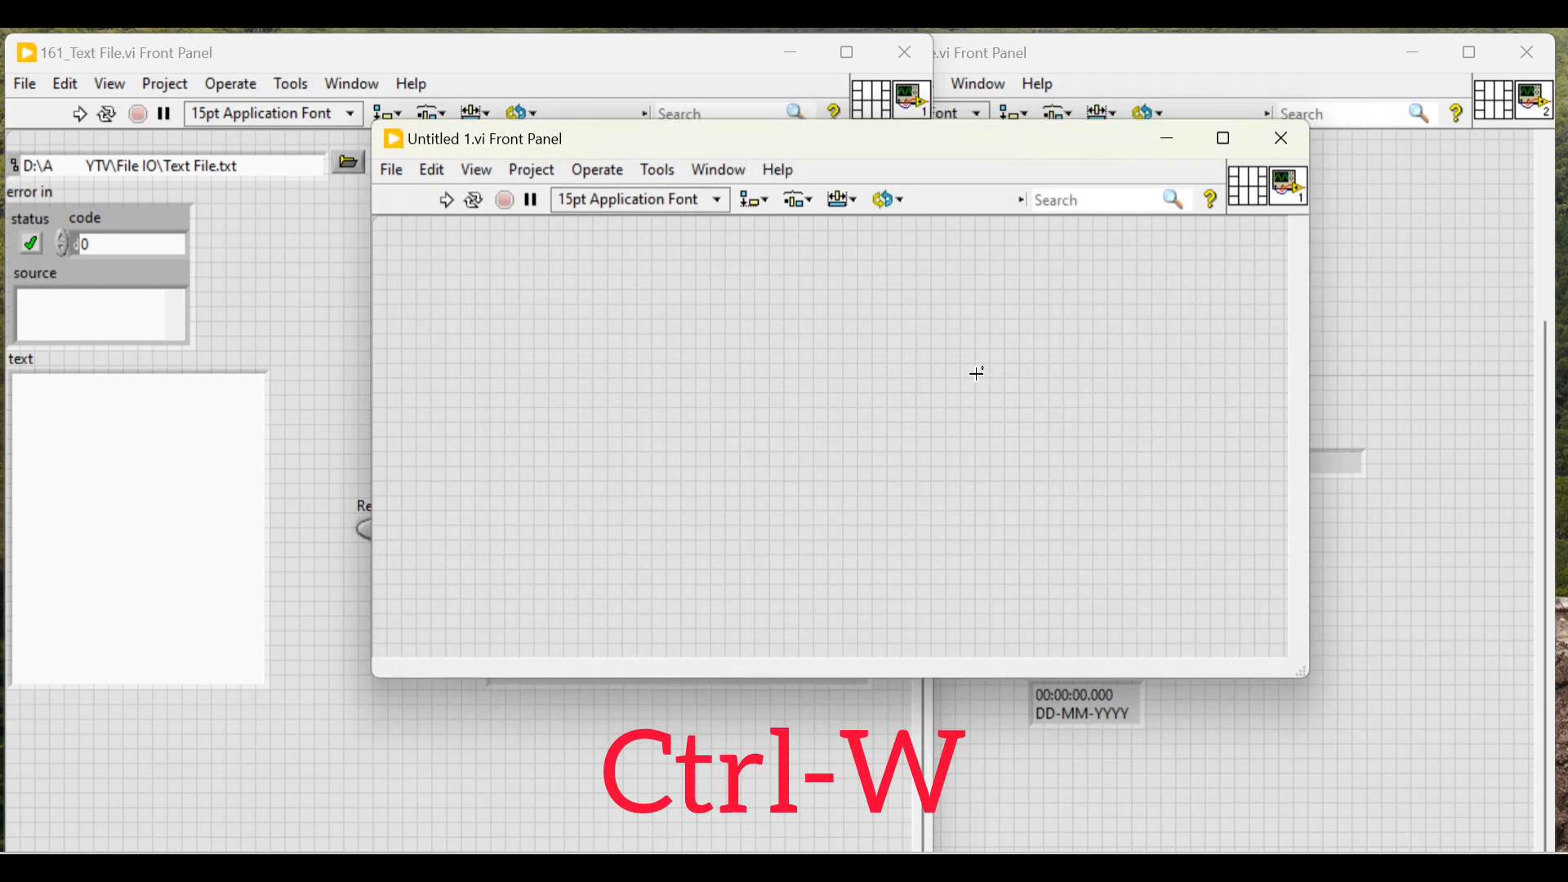
- Close the remaining VI windows with Ctrl+W and shut down LabVIEW
key(ctrl+w)
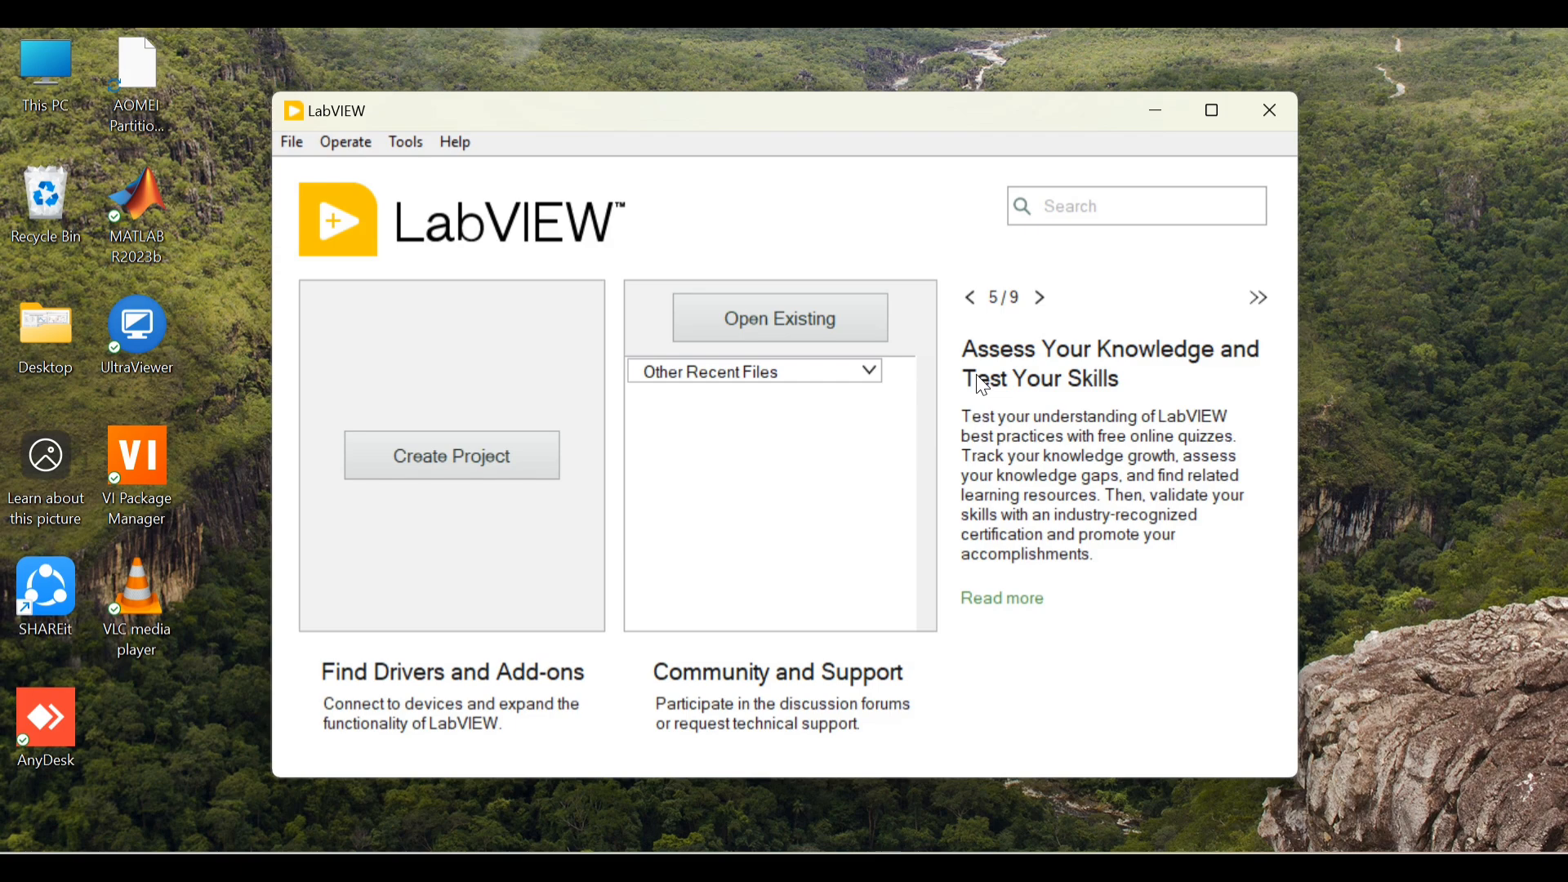
click(1268, 109)
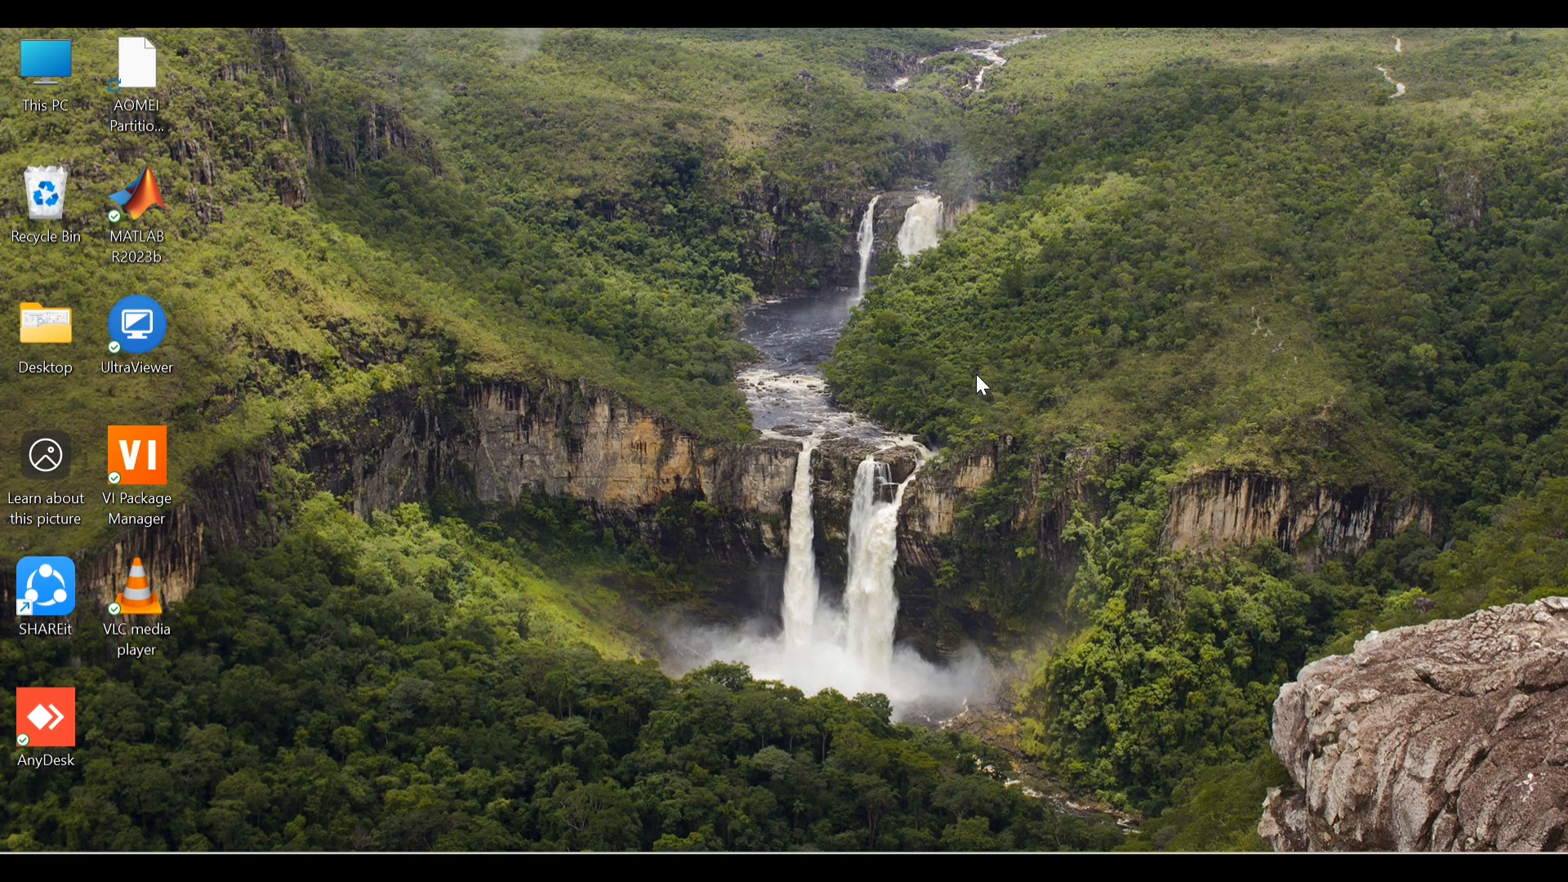